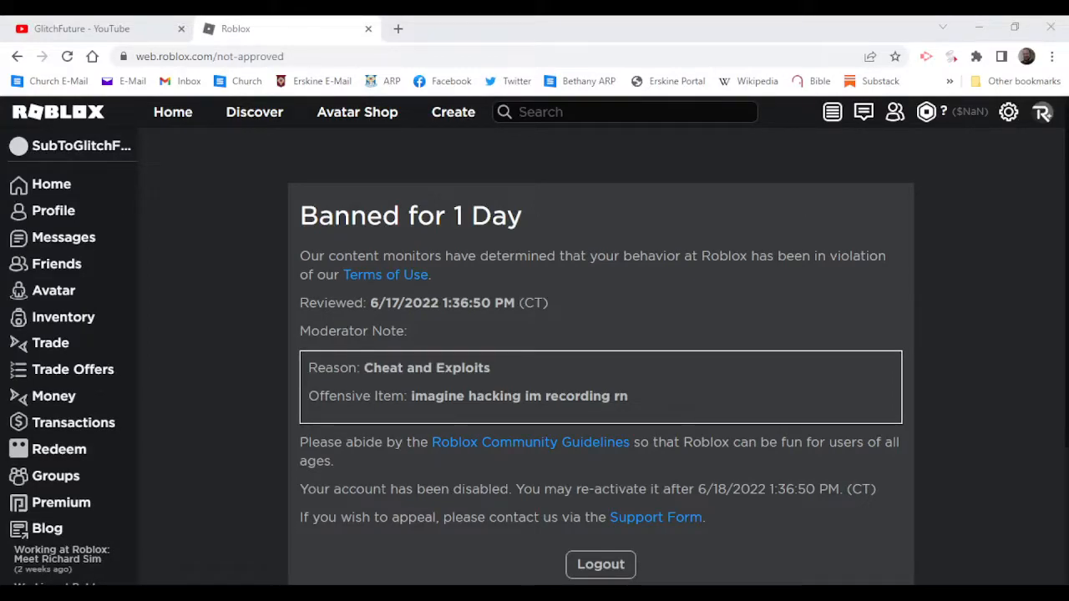
{"action": "mouse_move", "coordinate": [401, 242]}
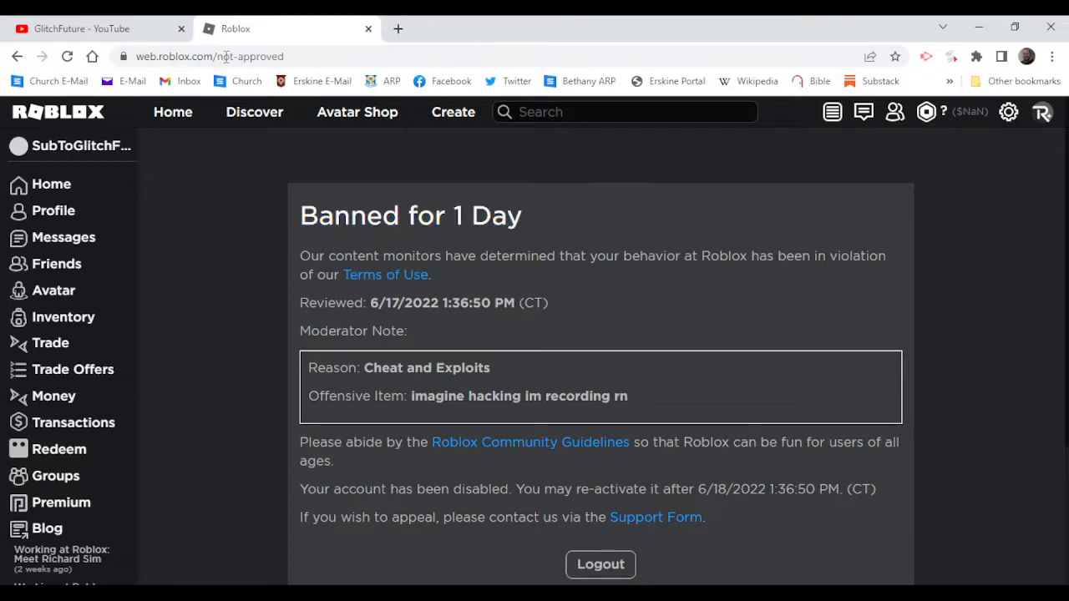
- Leave the one-day ban notice for the GlitchFuture YouTube channel's uploads page
{"action": "left_click", "coordinate": [81, 28]}
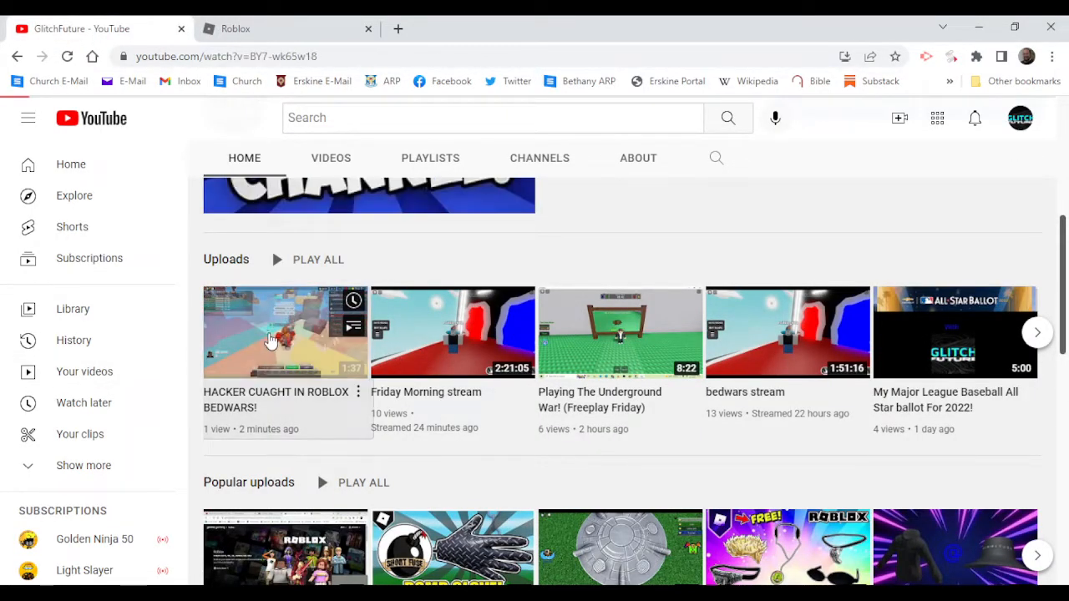
- Play 'HACKER CUAGHT IN ROBLOX BEDWARS!' and return to the Roblox ban notice tab
{"action": "left_click", "coordinate": [285, 331]}
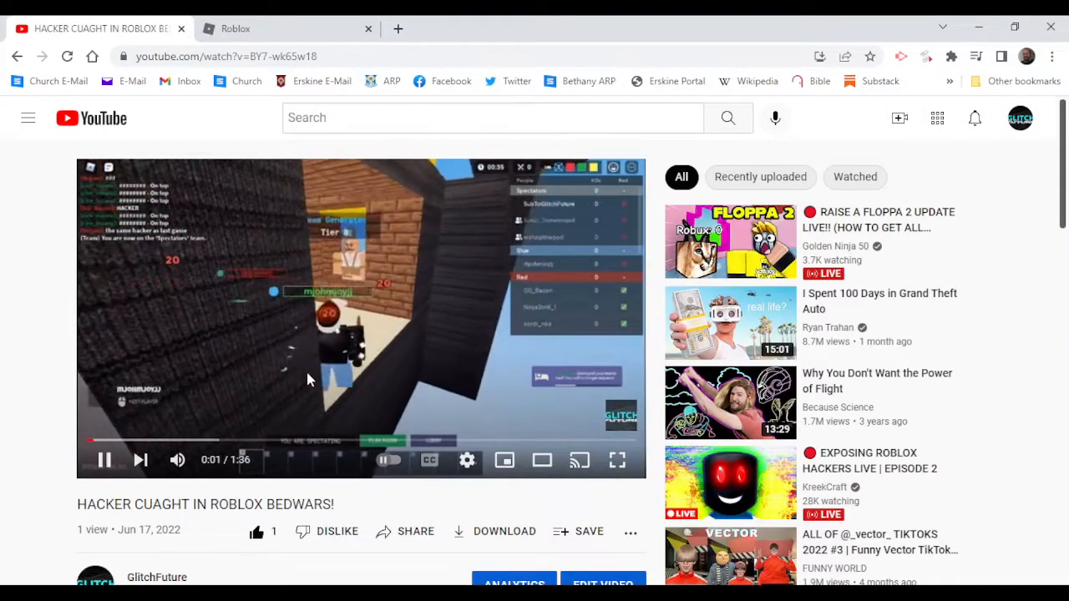
{"action": "left_click", "coordinate": [617, 460]}
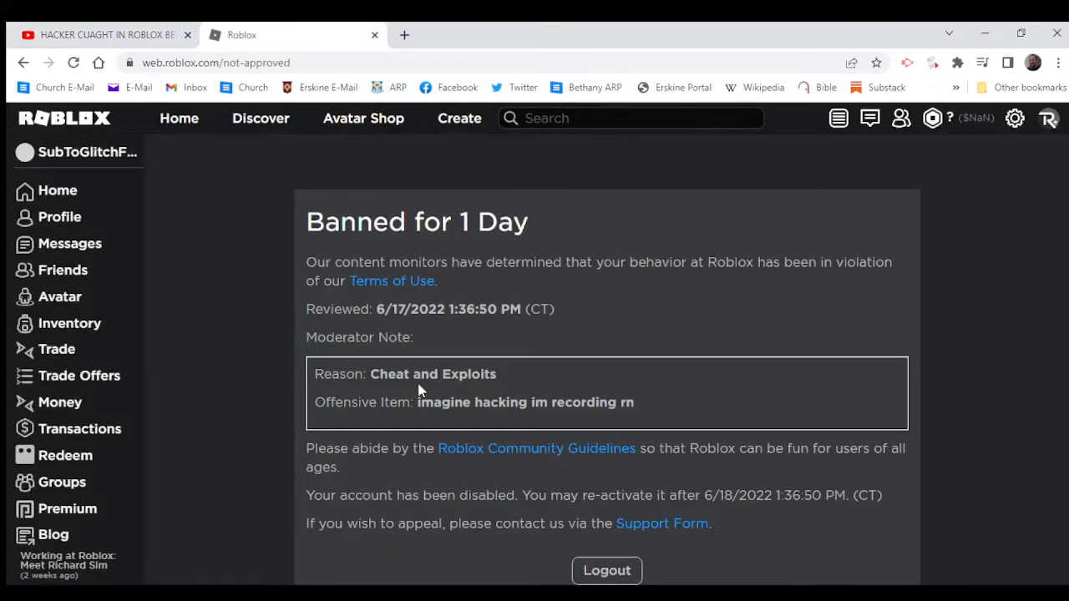
{"action": "mouse_move", "coordinate": [324, 256]}
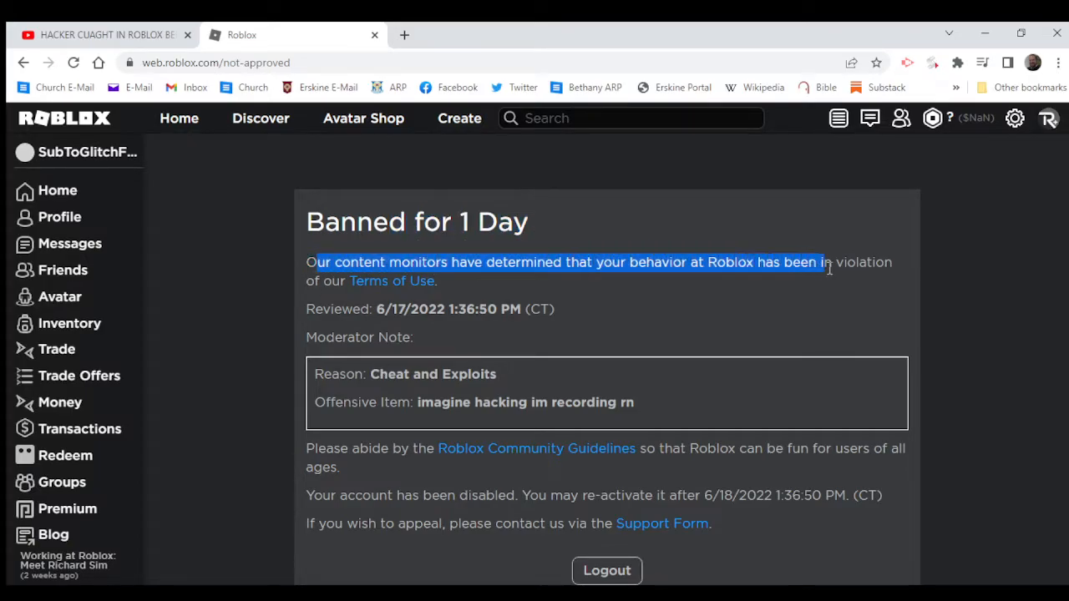
{"action": "left_click", "coordinate": [418, 296]}
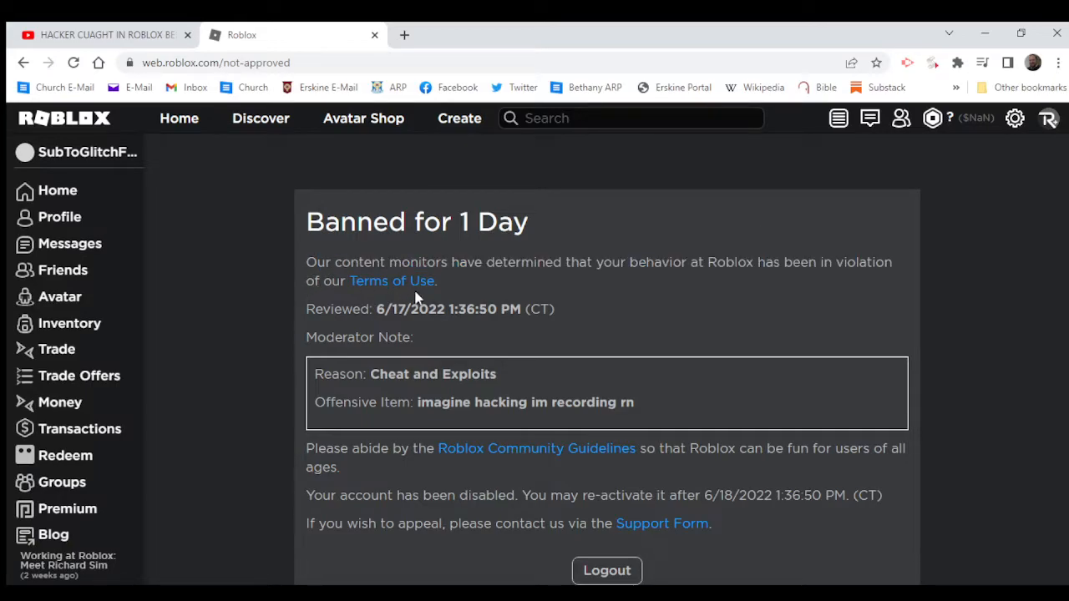
{"action": "mouse_move", "coordinate": [371, 325]}
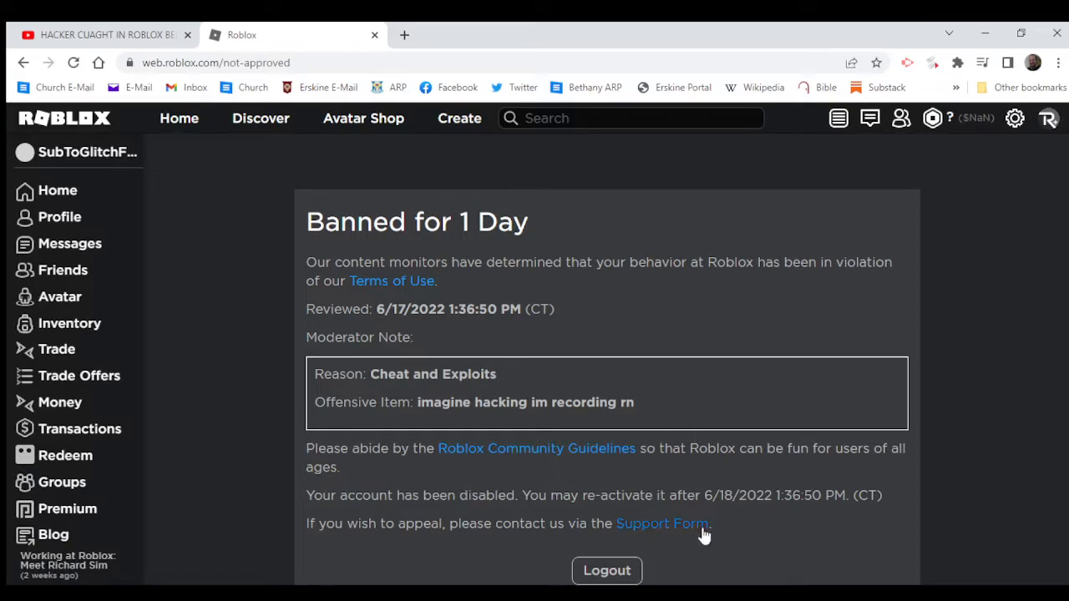
{"action": "mouse_move", "coordinate": [764, 491]}
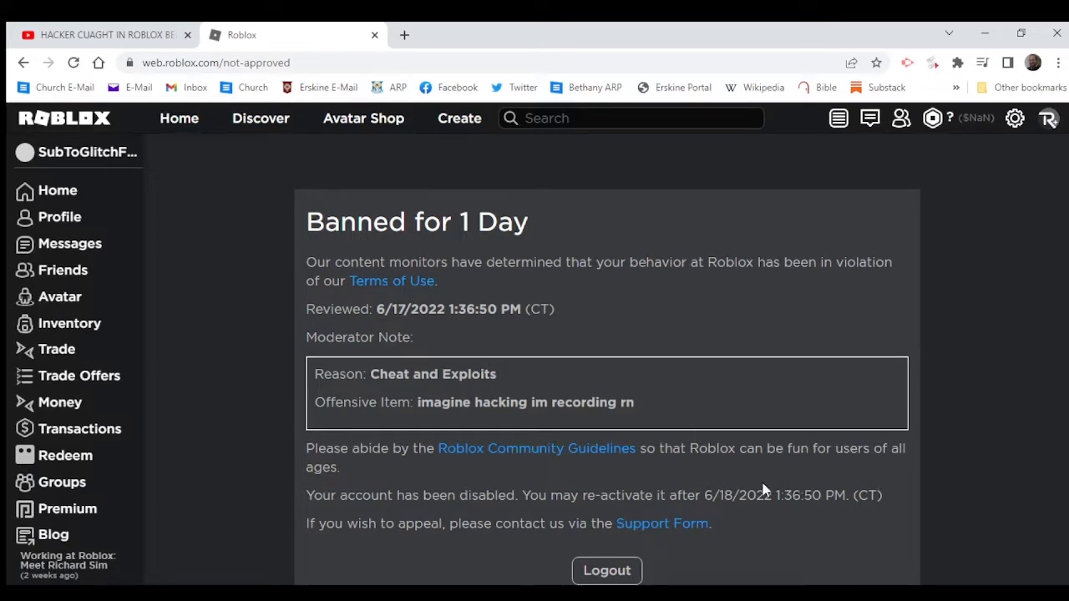
{"action": "scroll", "scroll_direction": "down", "scroll_amount": 3}
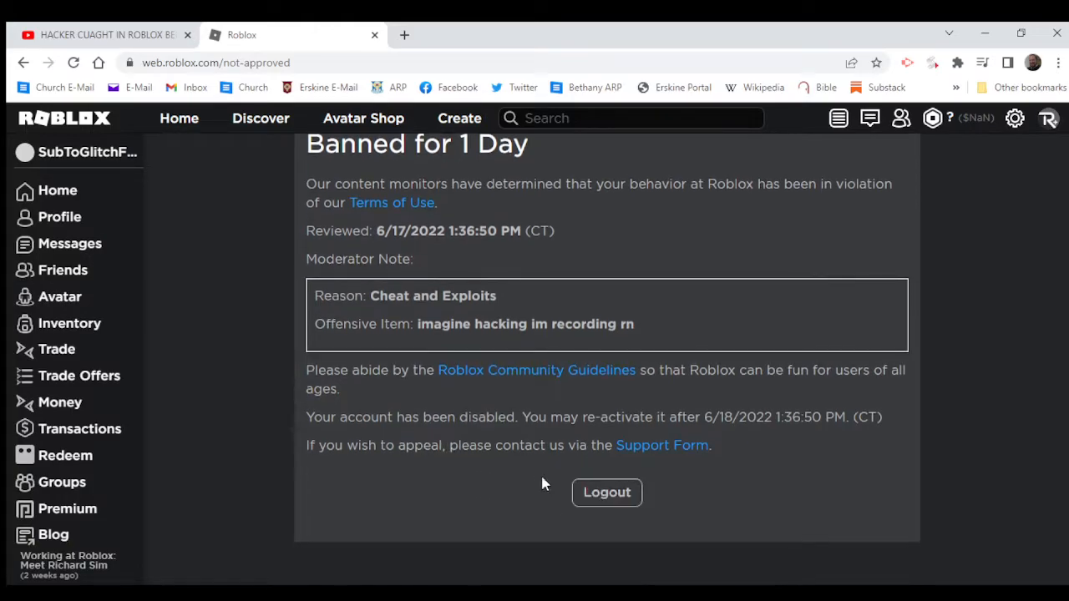
{"action": "mouse_move", "coordinate": [723, 442]}
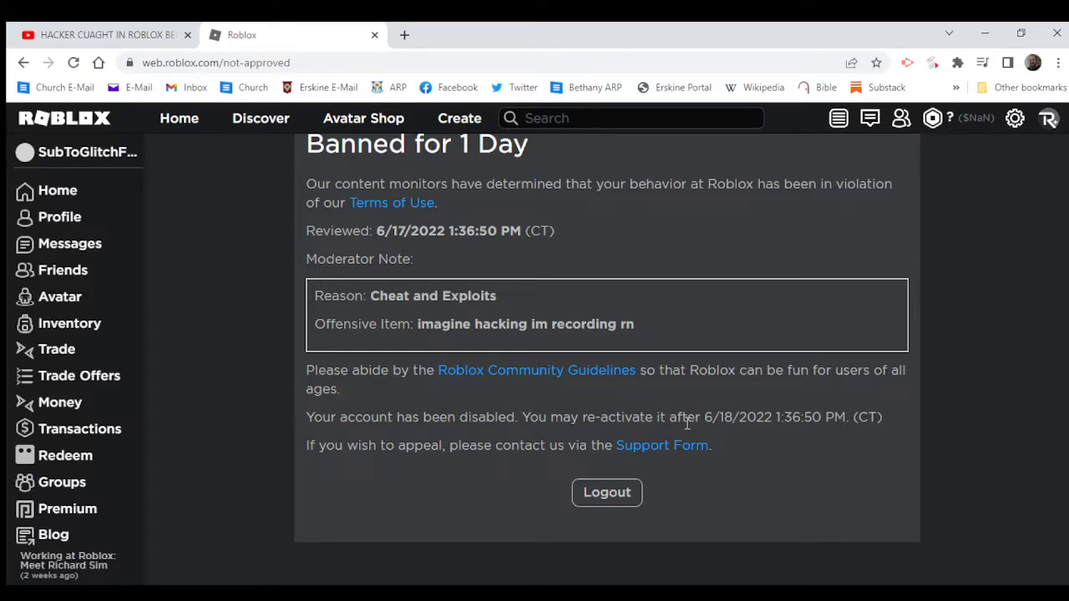
- Follow the ban notice's Support Form link to start an appeal in a new tab
{"action": "left_click", "coordinate": [661, 445]}
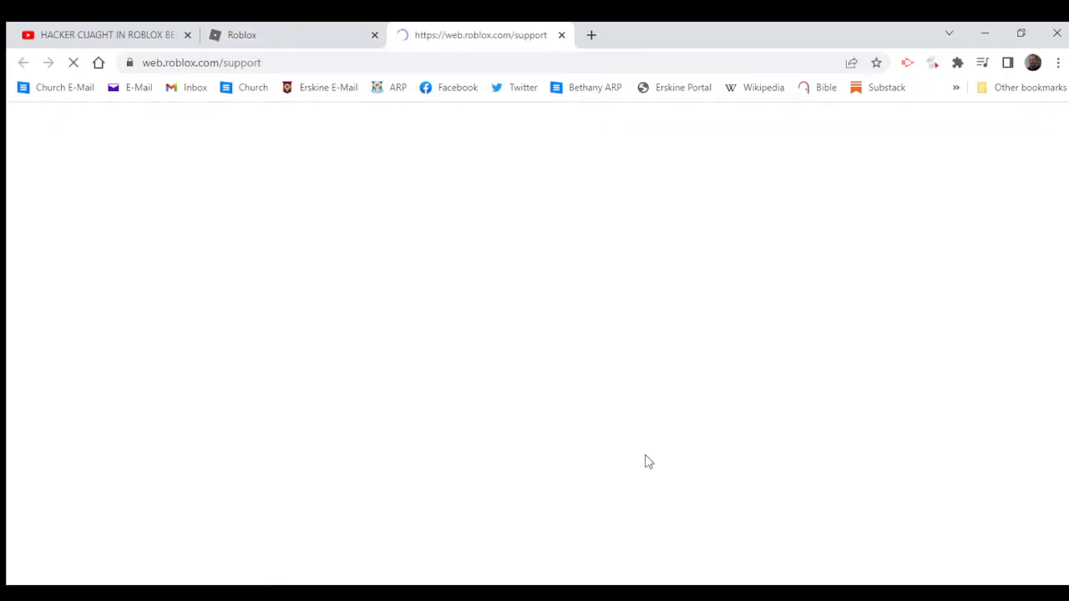